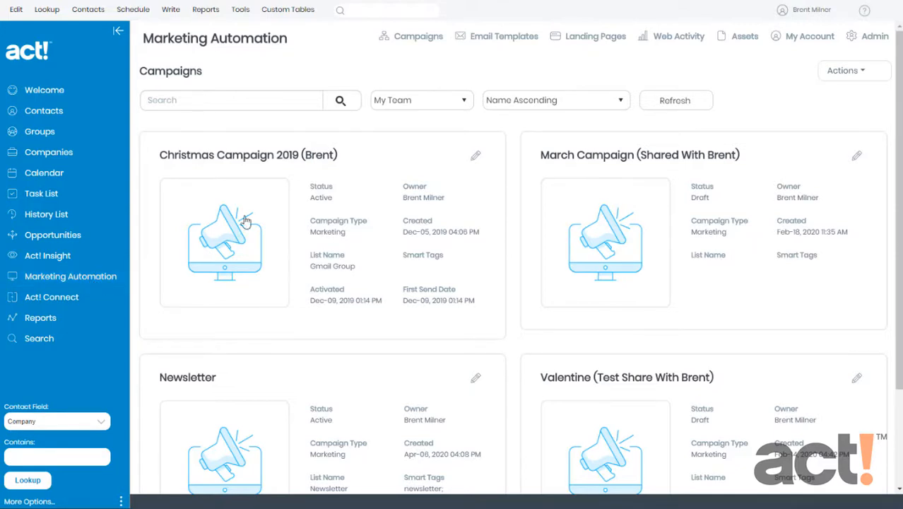
# Show the Email Templates list with Christmas Sale 2019, Marketing Sample 1 and Monthly Newsletter.
pyautogui.click(503, 37)
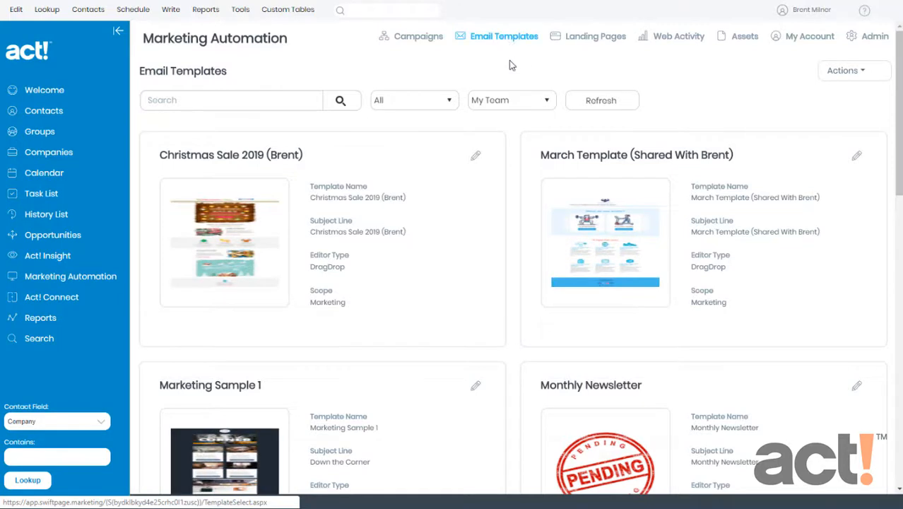
pyautogui.scroll(-3)
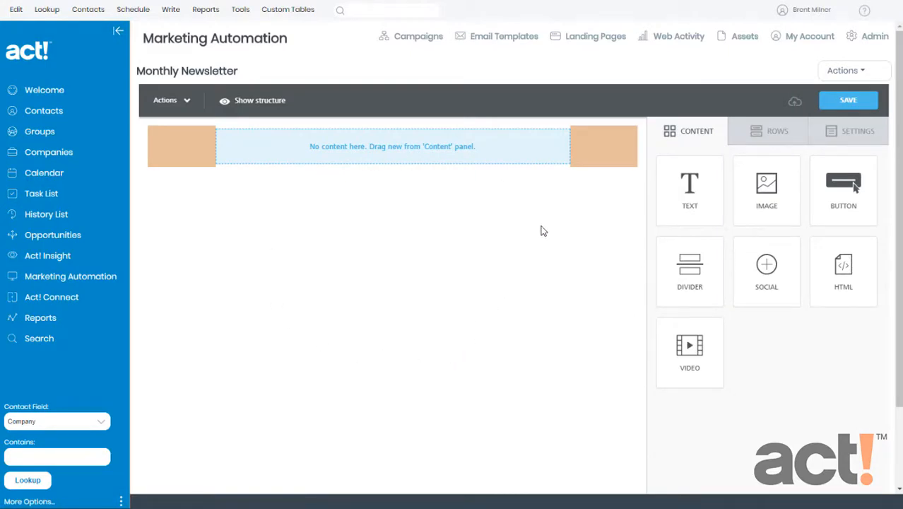
pyautogui.moveTo(445, 217)
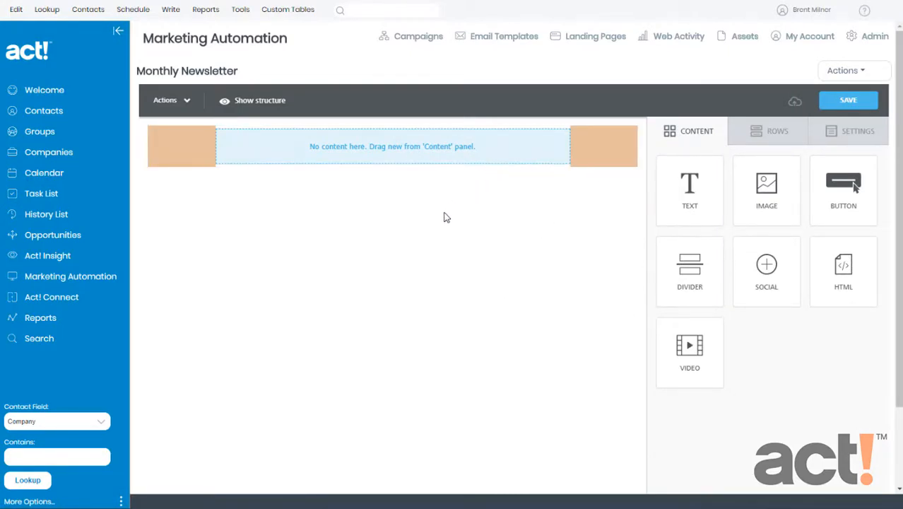
pyautogui.moveTo(438, 224)
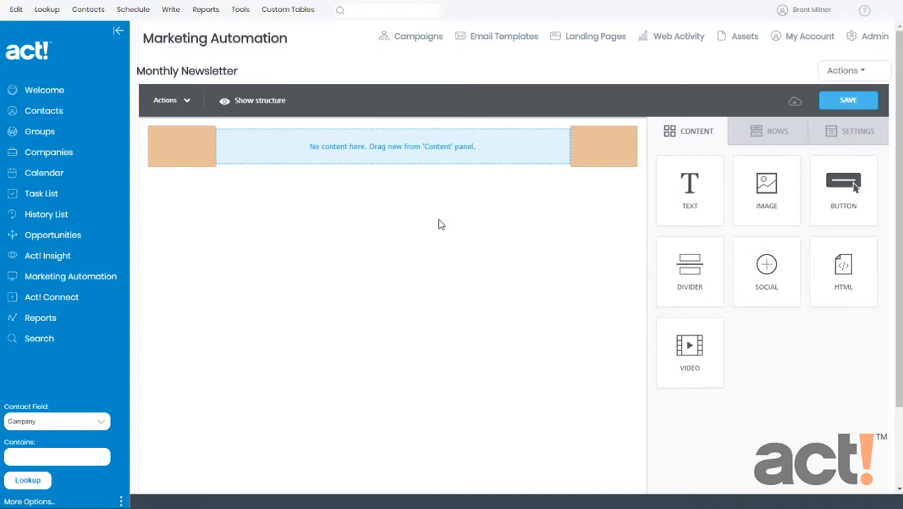
pyautogui.moveTo(412, 222)
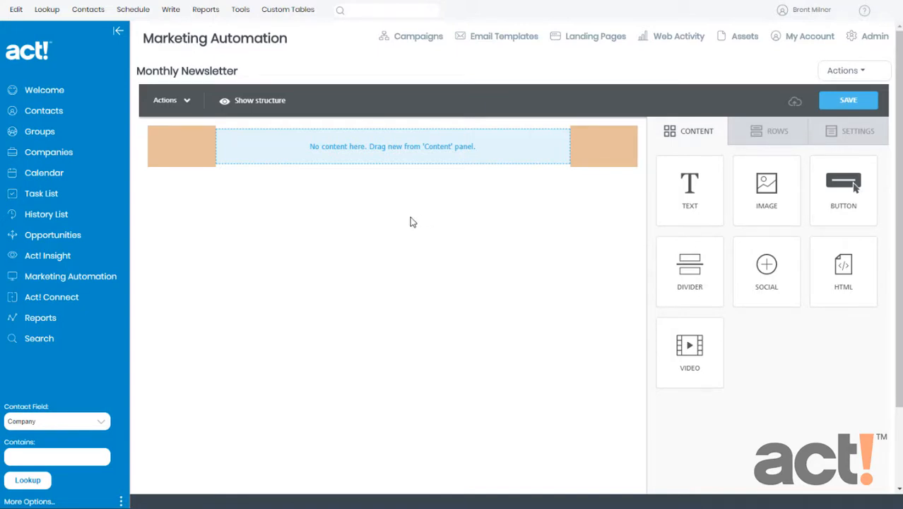
pyautogui.moveTo(401, 228)
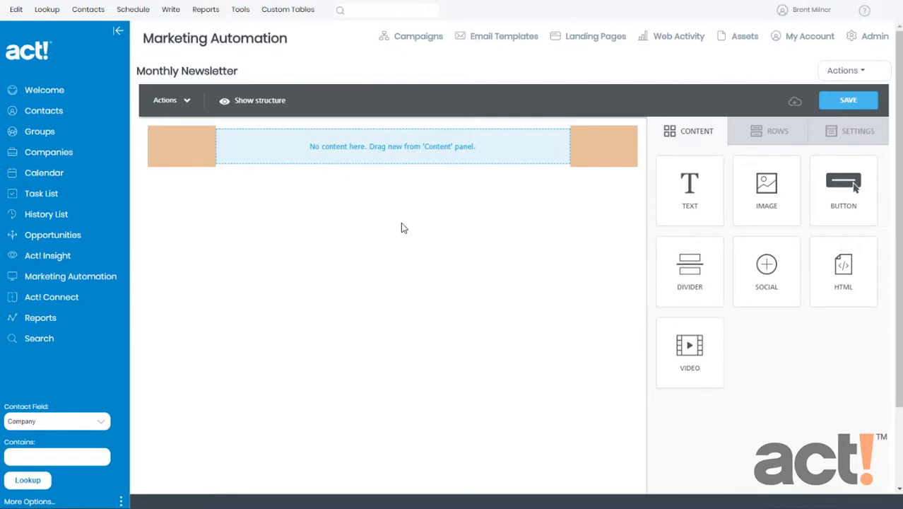
pyautogui.moveTo(777, 130)
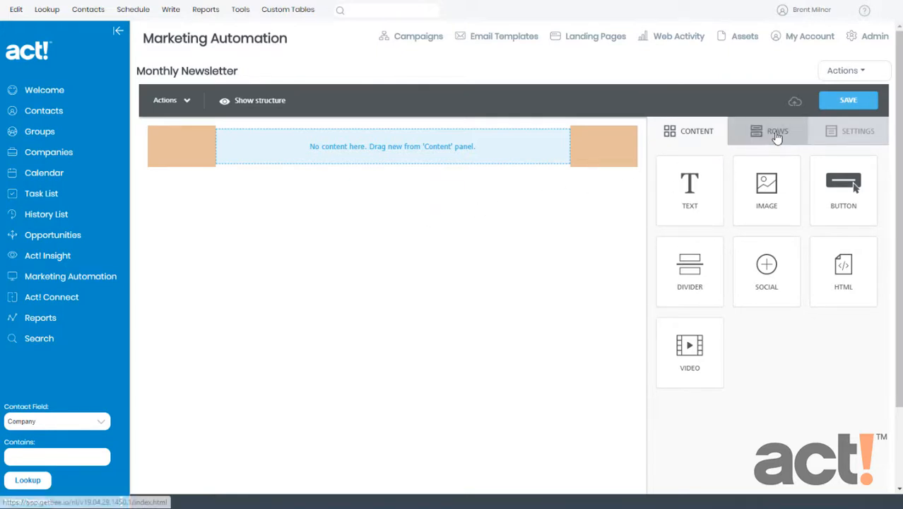
# Switch the editor side panel to Rows and browse the multi-column layouts.
pyautogui.click(767, 130)
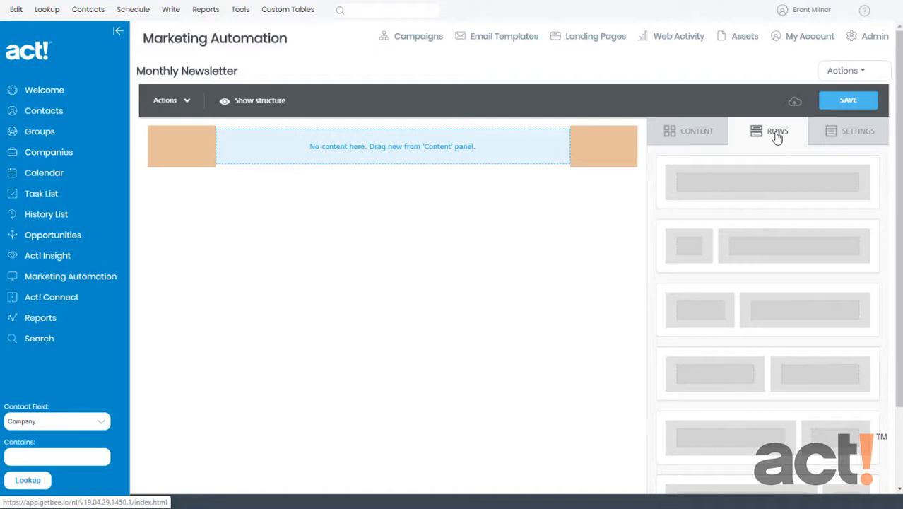
pyautogui.moveTo(786, 252)
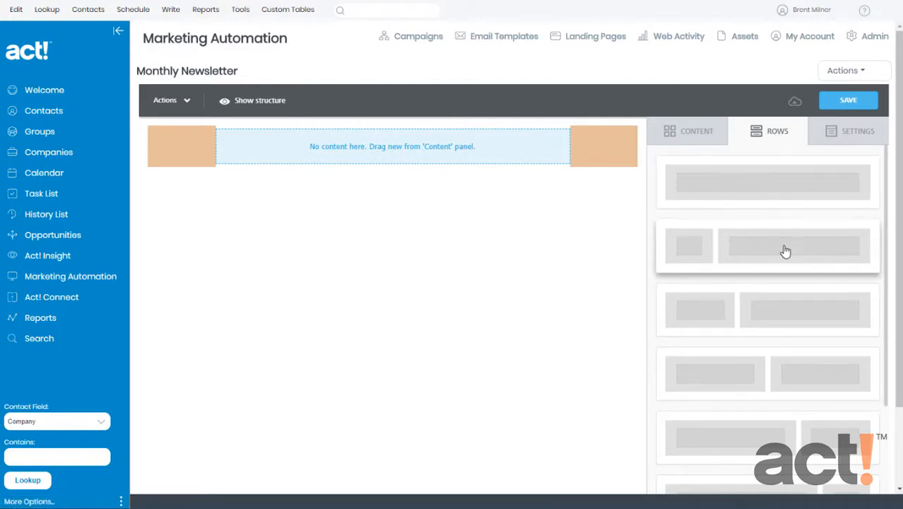
pyautogui.scroll(-3)
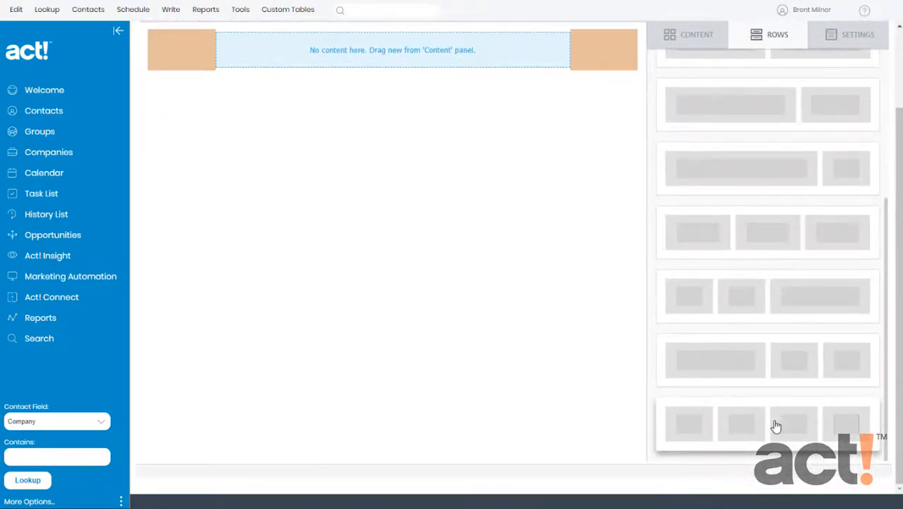
pyautogui.moveTo(754, 362)
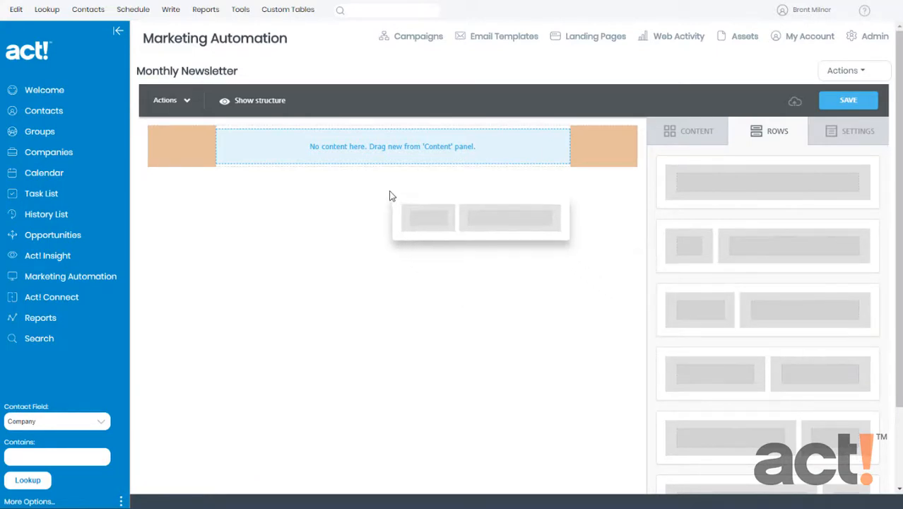
# Add a narrow-and-wide two-column row below the existing rows in the newsletter.
pyautogui.moveTo(480, 217); pyautogui.dragTo(392, 170)
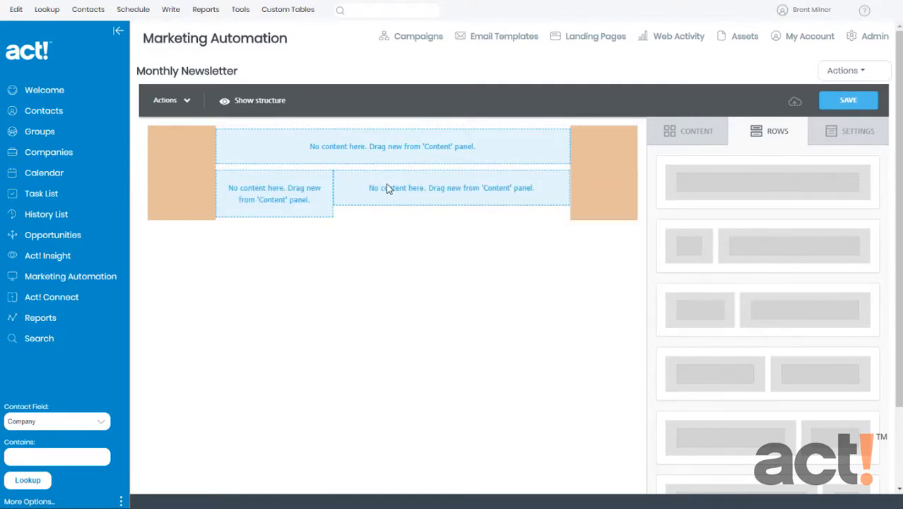
pyautogui.scroll(-3)
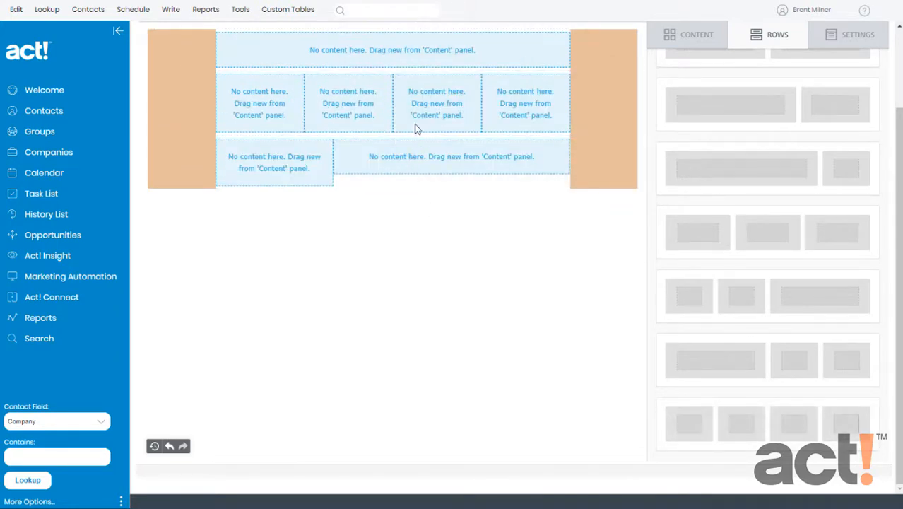
pyautogui.moveTo(426, 112)
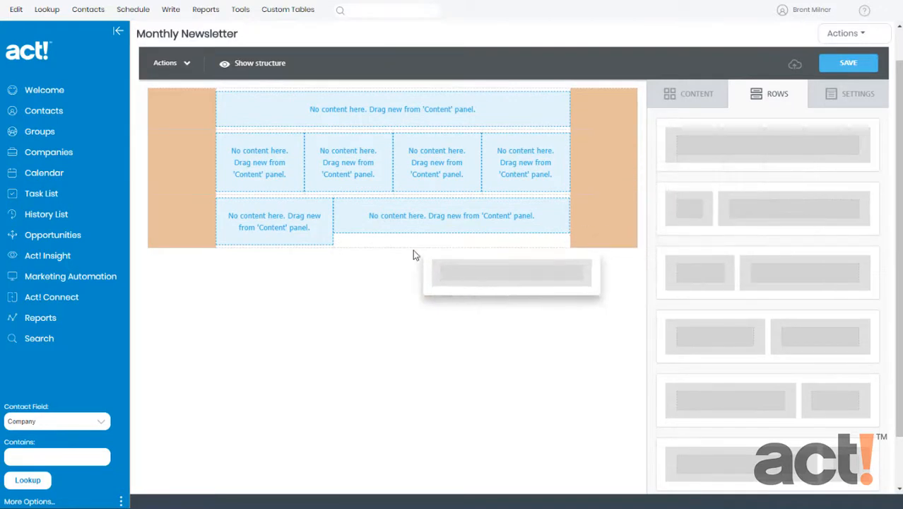
# Add a fourth empty single-column row at the bottom of the Monthly Newsletter.
pyautogui.moveTo(509, 272); pyautogui.dragTo(393, 268)
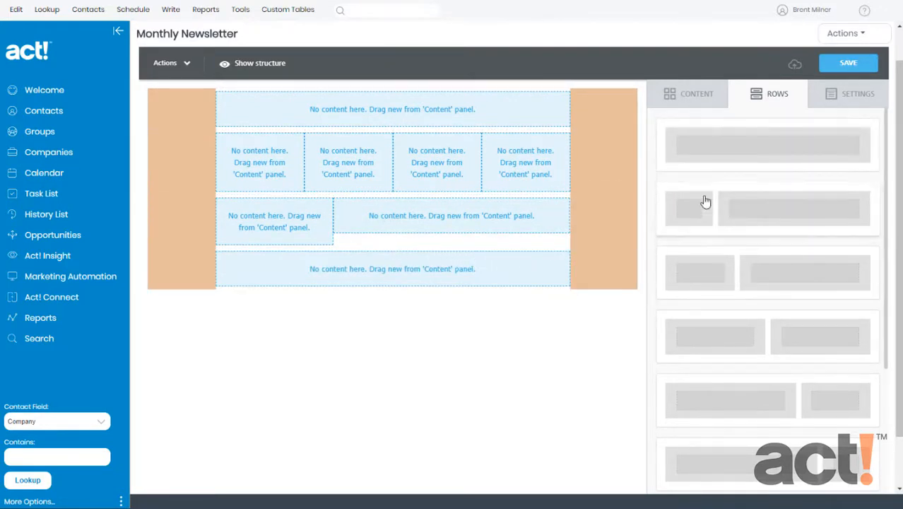
pyautogui.click(848, 62)
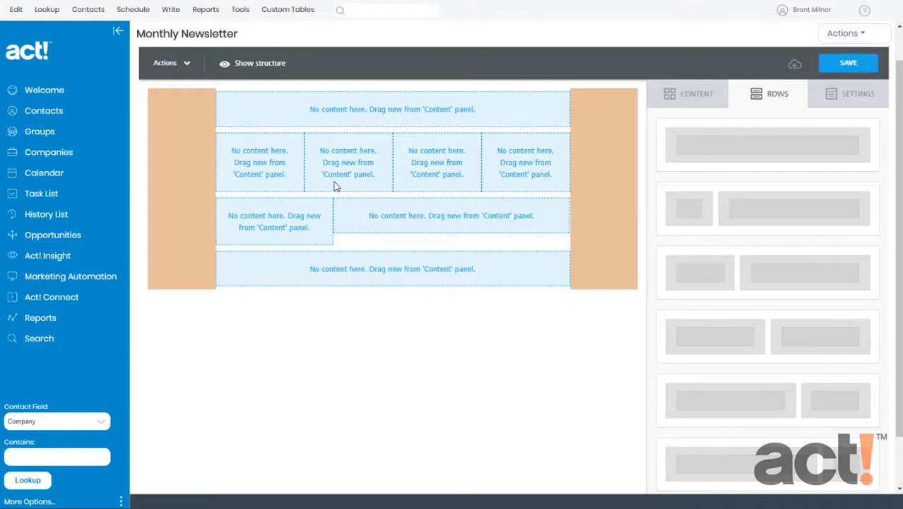
pyautogui.moveTo(260, 239)
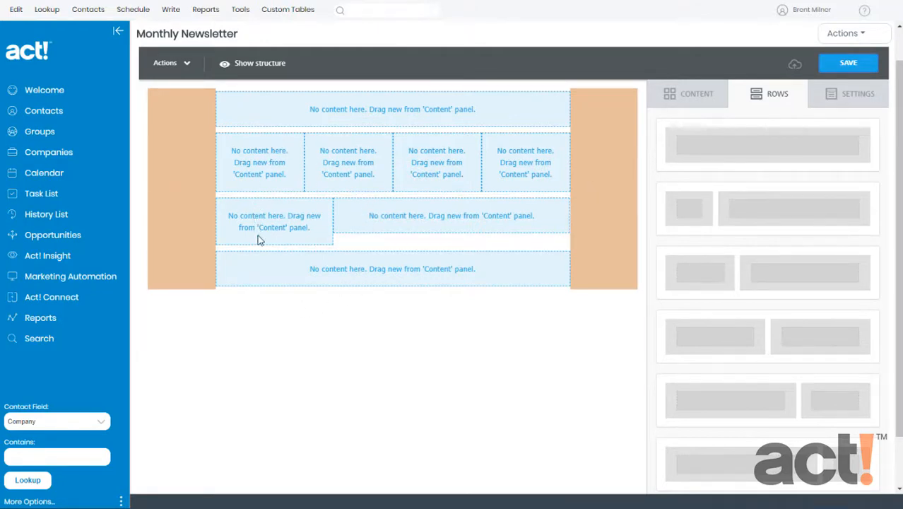